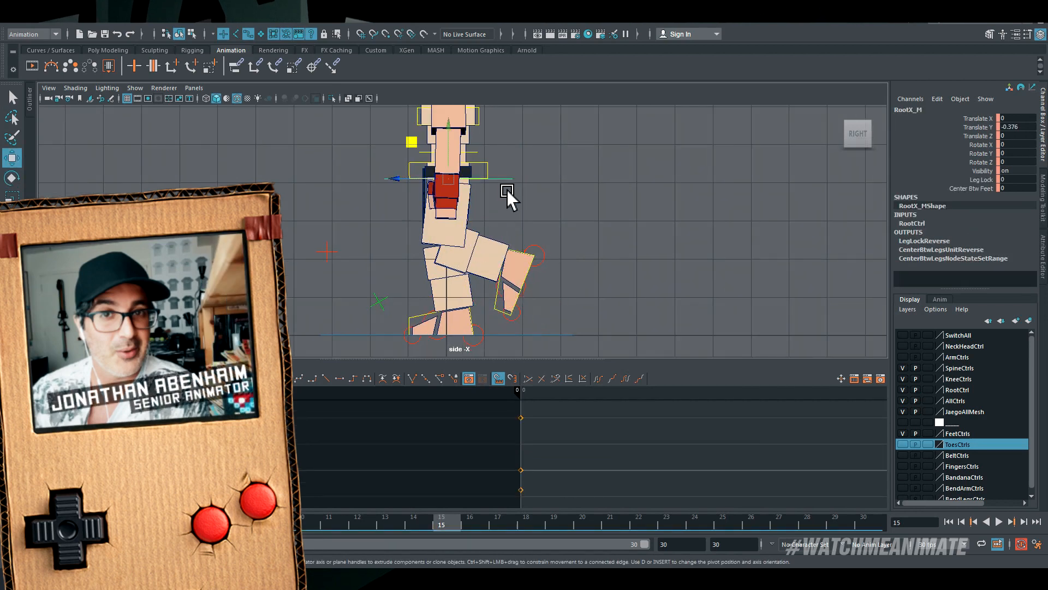
- Lean the root forward about 25 degrees and key the back foot's control at frame 4
{"action": "left_click_drag", "start_coordinate": [511, 197], "coordinate": [454, 177]}
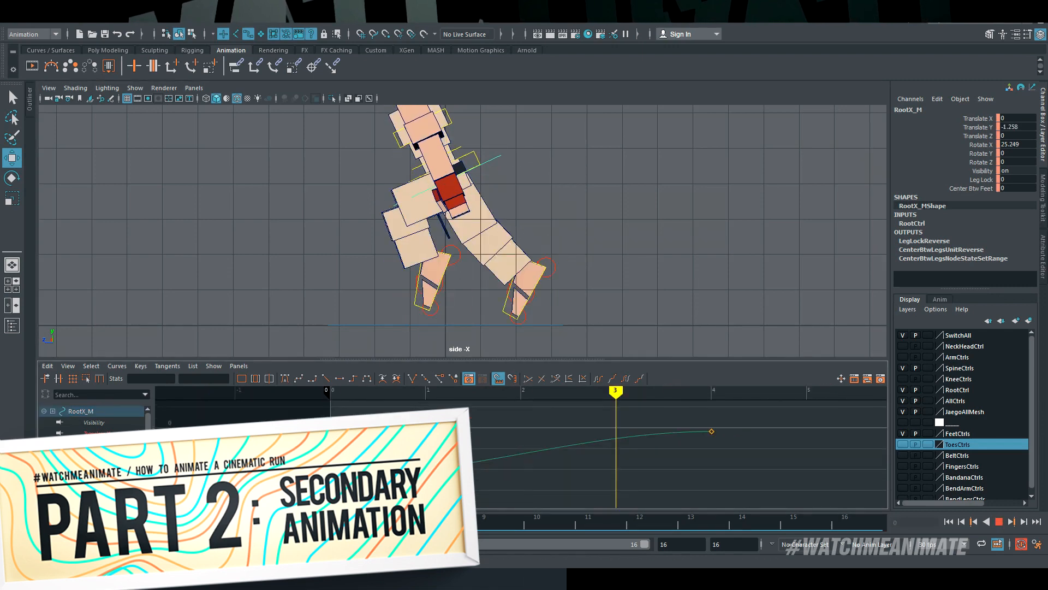
{"action": "left_click_drag", "start_coordinate": [614, 523], "coordinate": [446, 523]}
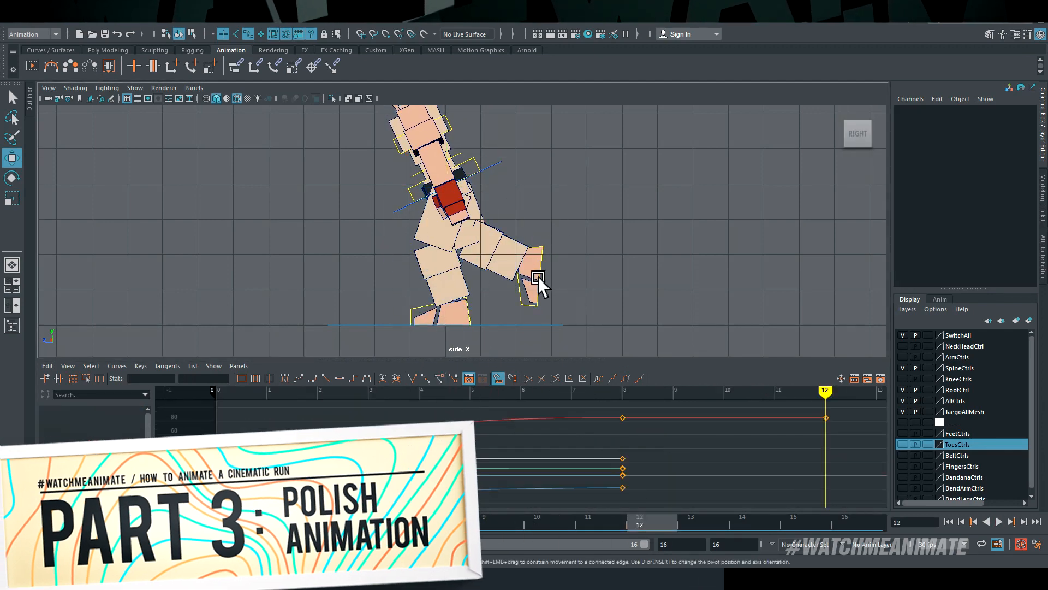
{"action": "left_click", "coordinate": [539, 277]}
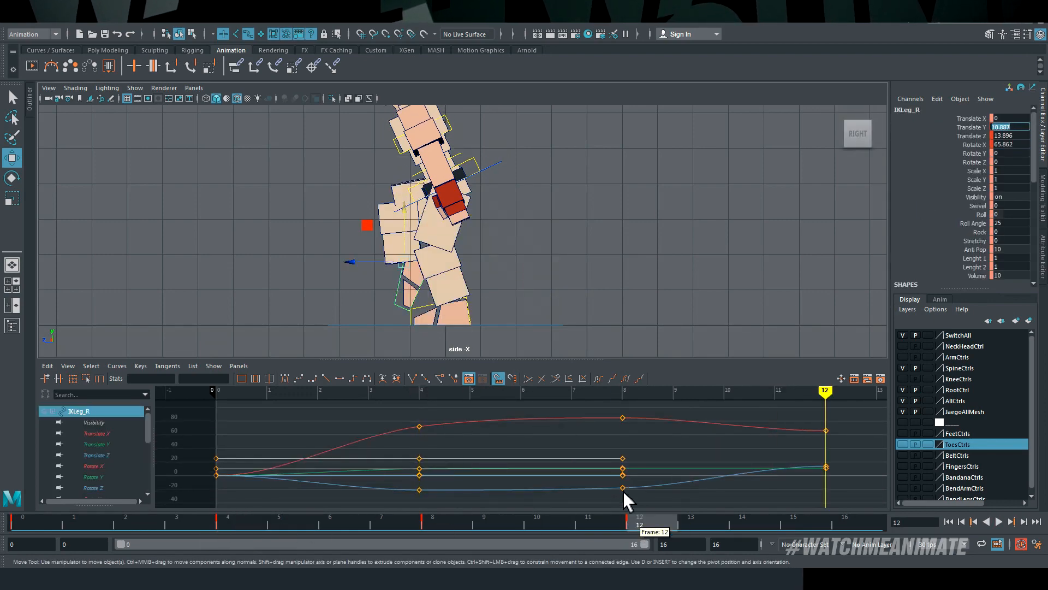
{"action": "left_click", "coordinate": [418, 390]}
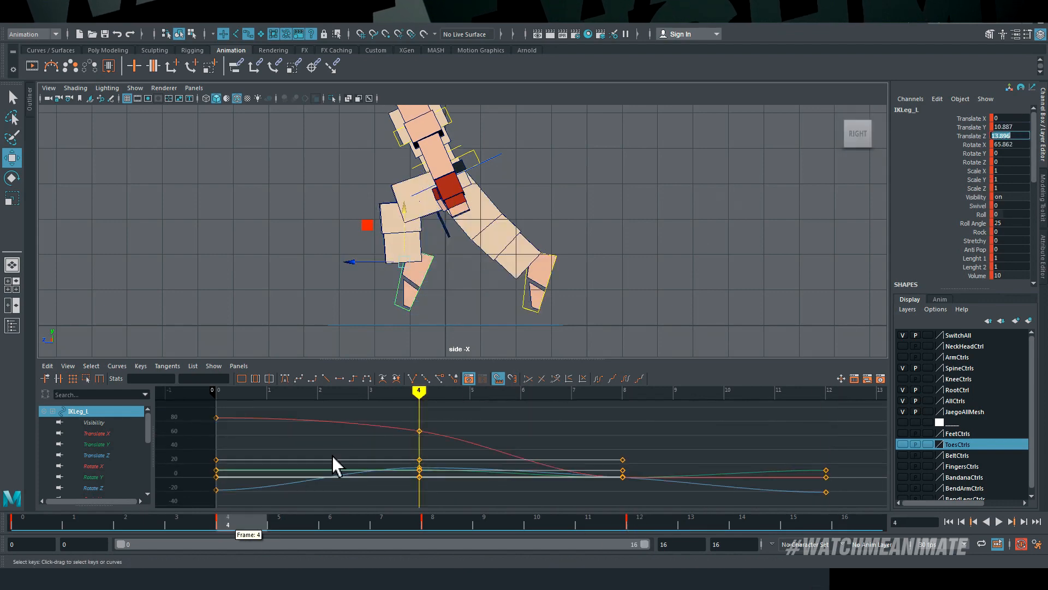
{"action": "left_click", "coordinate": [96, 445]}
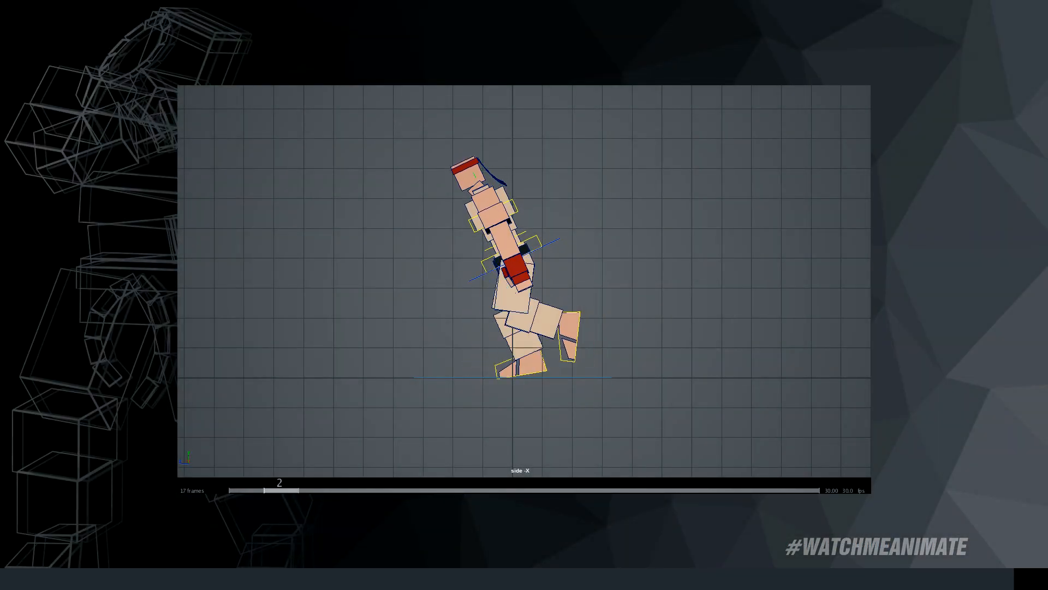
- Scrub the root's Rotate X motion with the hip control selected to check the leaning loop
{"action": "left_click_drag", "start_coordinate": [266, 481], "coordinate": [629, 482]}
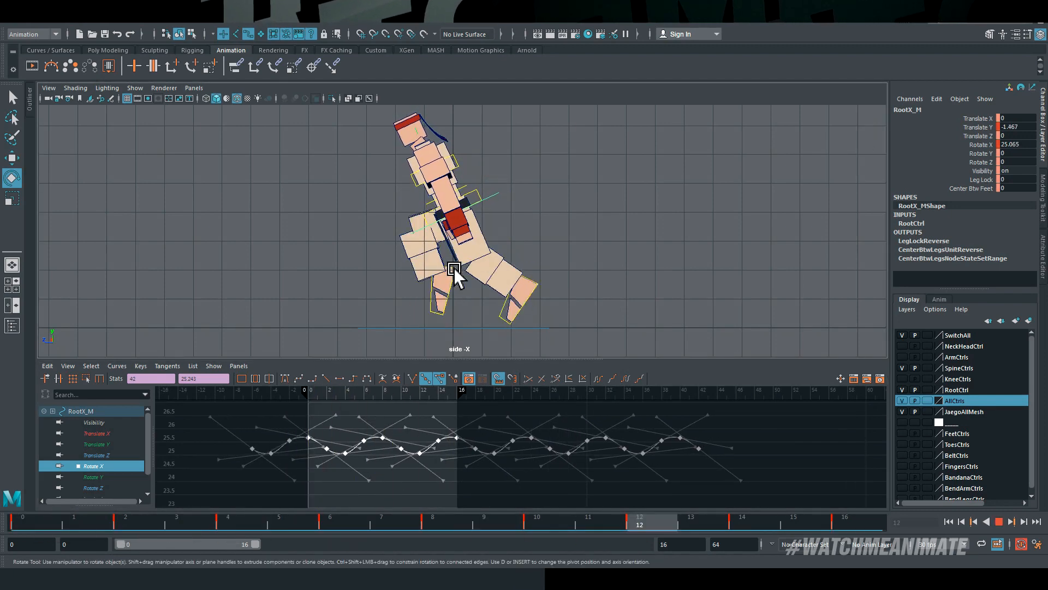
{"action": "left_click", "coordinate": [432, 521]}
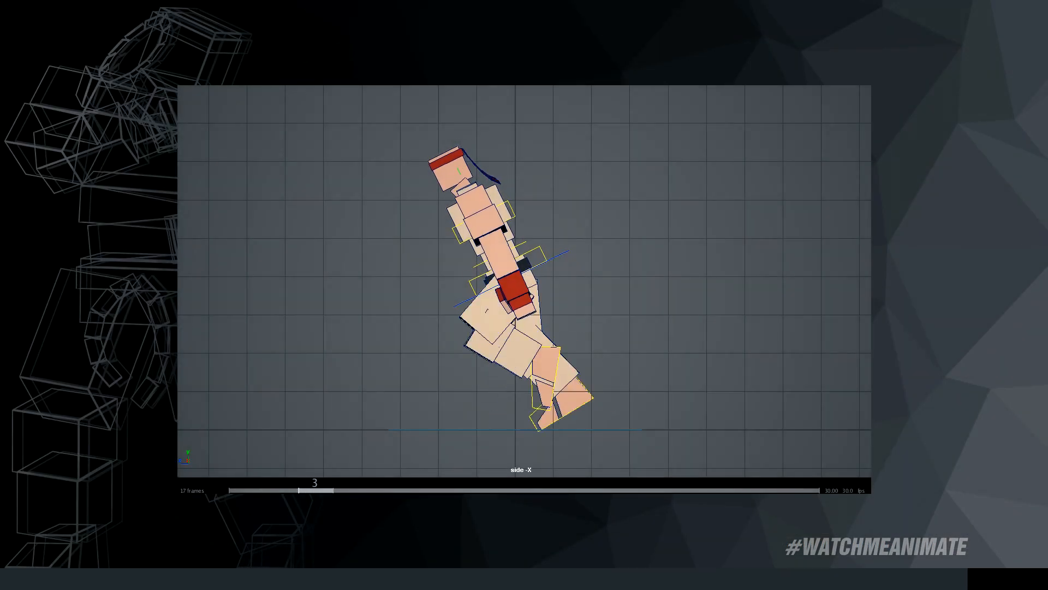
{"action": "left_click_drag", "start_coordinate": [315, 490], "coordinate": [729, 490]}
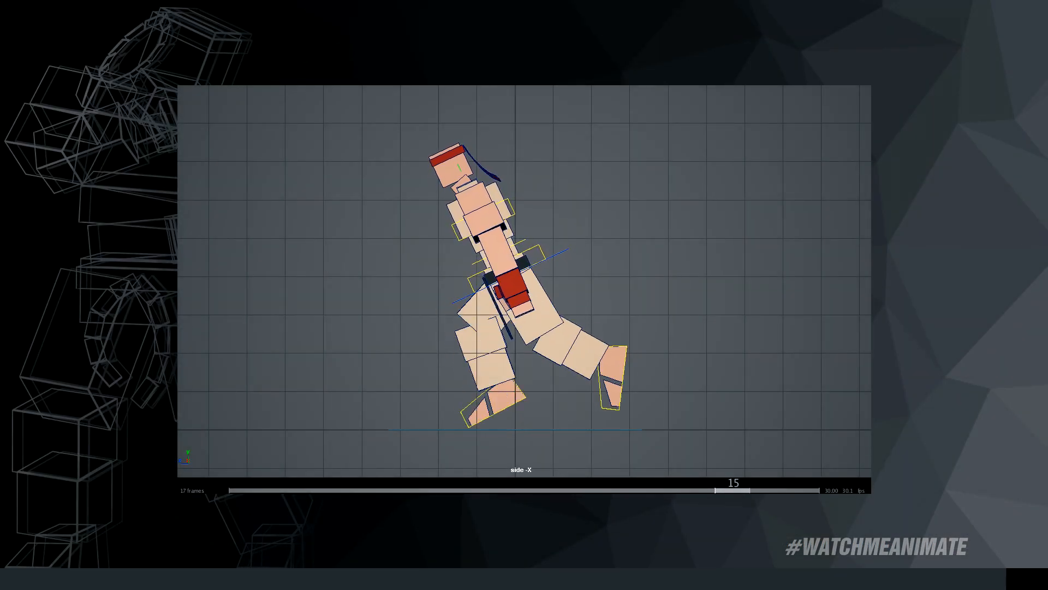
{"action": "left_click_drag", "start_coordinate": [731, 490], "coordinate": [561, 490]}
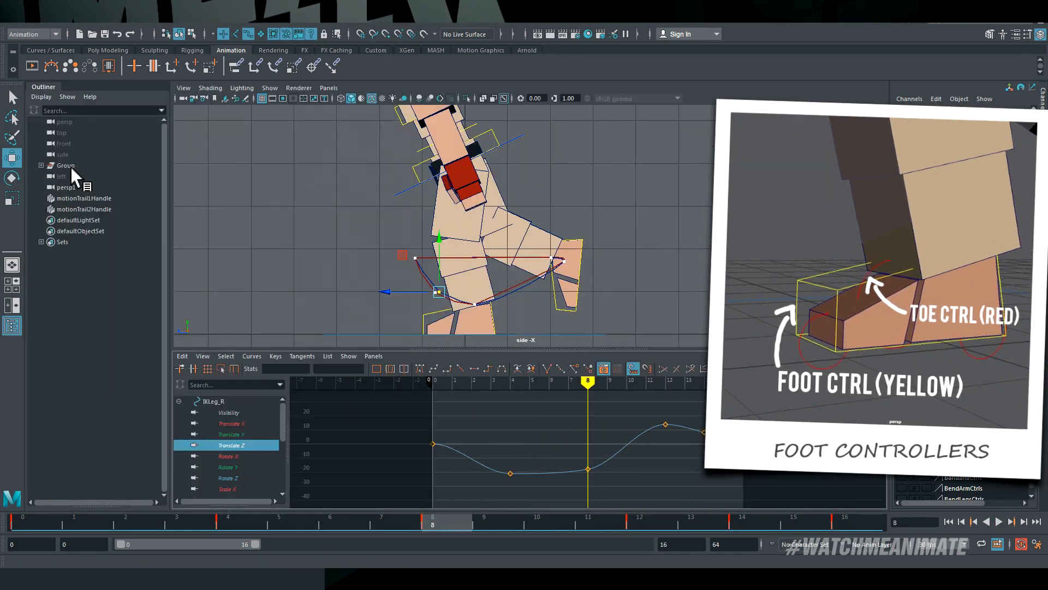
- Key the back toe rolling over at push-off as the foot leaves the ground
{"action": "left_click", "coordinate": [261, 32]}
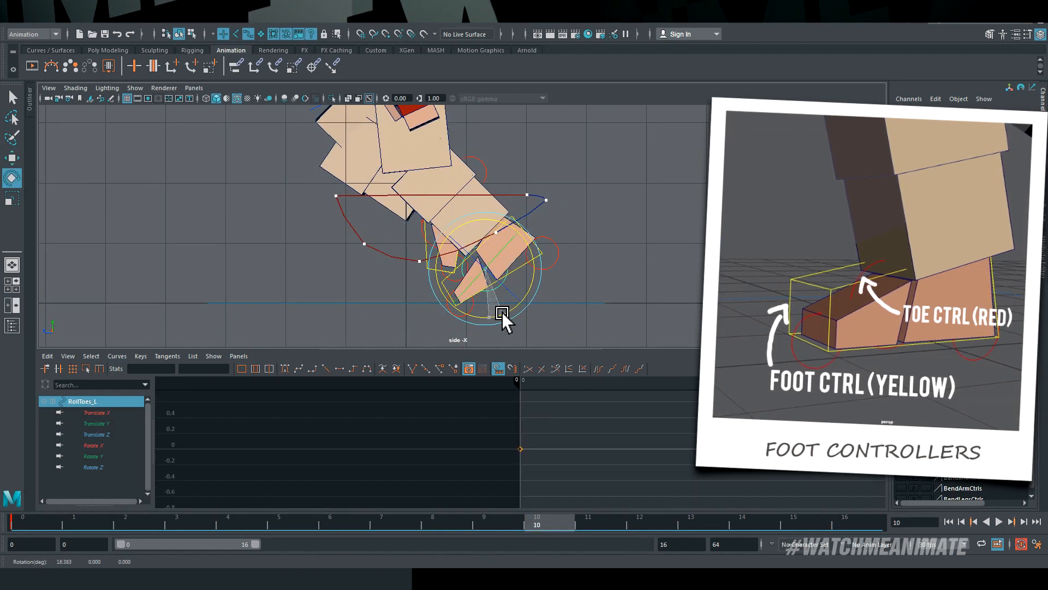
{"action": "left_click_drag", "start_coordinate": [503, 313], "coordinate": [500, 321]}
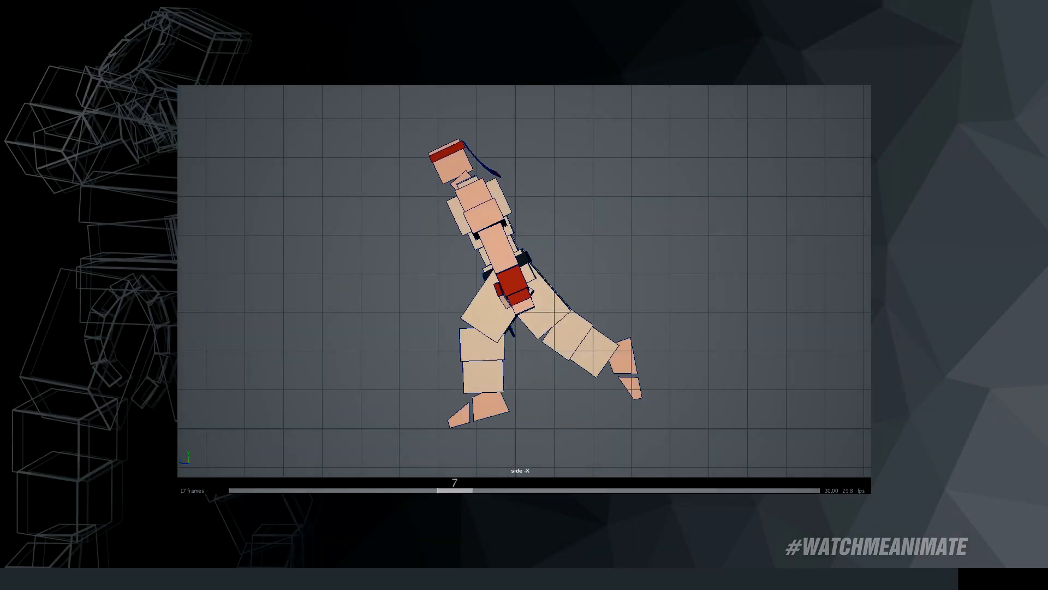
- Scrub the side-view preview back and forth over frames 0–16 to watch the feet plant
{"action": "left_click_drag", "start_coordinate": [456, 491], "coordinate": [769, 491]}
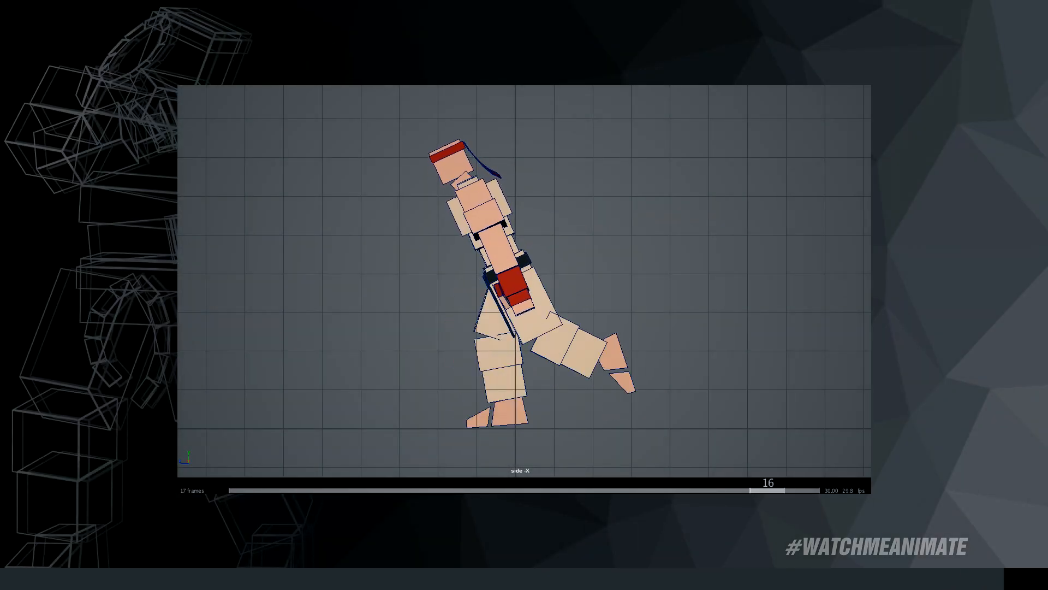
{"action": "left_click_drag", "start_coordinate": [765, 481], "coordinate": [561, 482]}
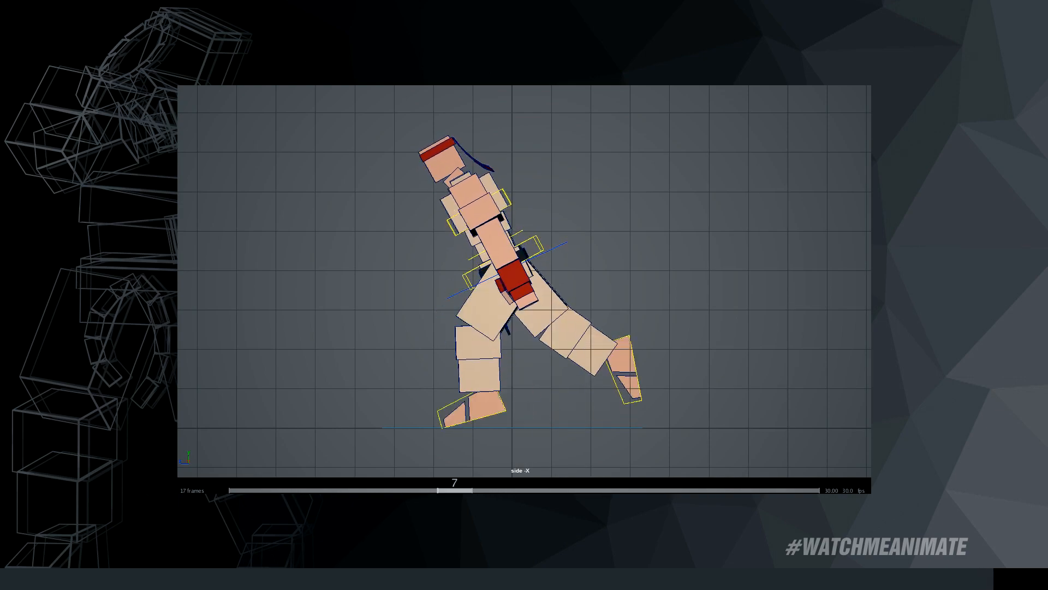
- Scrub the front-view timeline to review the root's roughly 17.8-degree Rotate Y twist
{"action": "left_click_drag", "start_coordinate": [454, 489], "coordinate": [731, 490]}
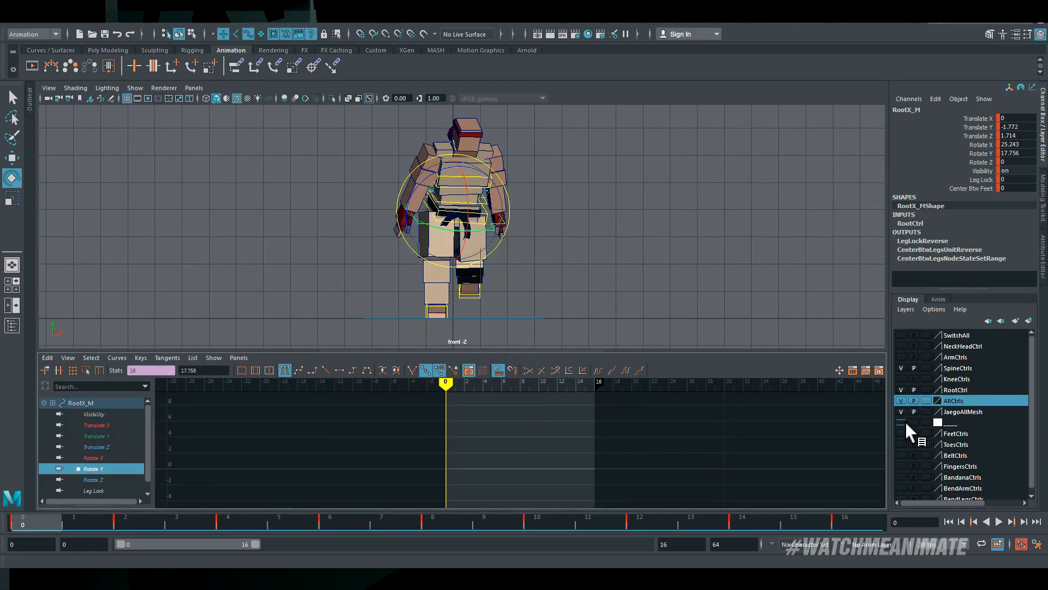
{"action": "left_click", "coordinate": [458, 150]}
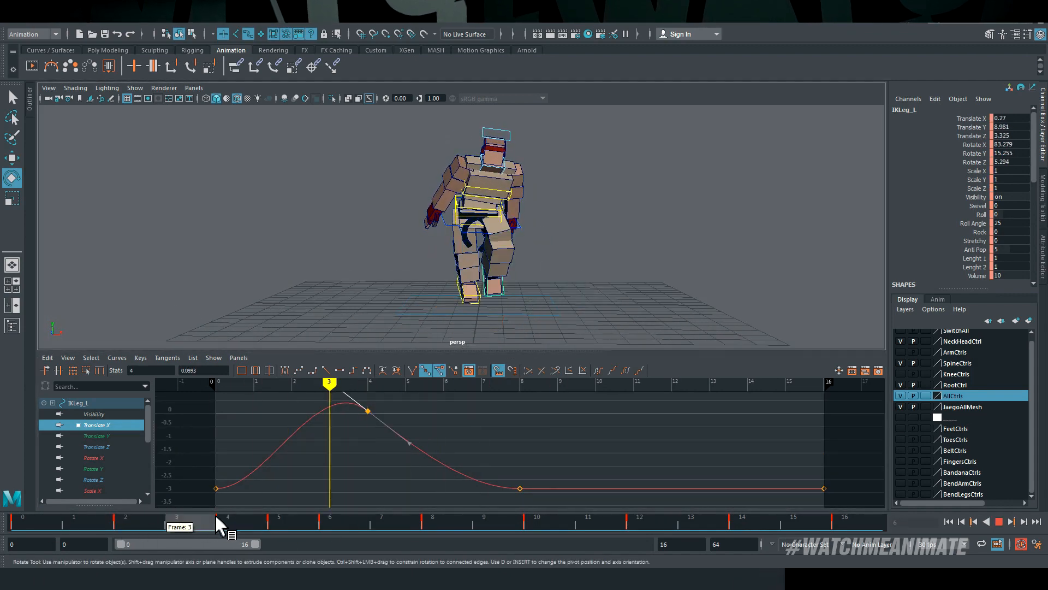
{"action": "left_click_drag", "start_coordinate": [330, 521], "coordinate": [293, 522]}
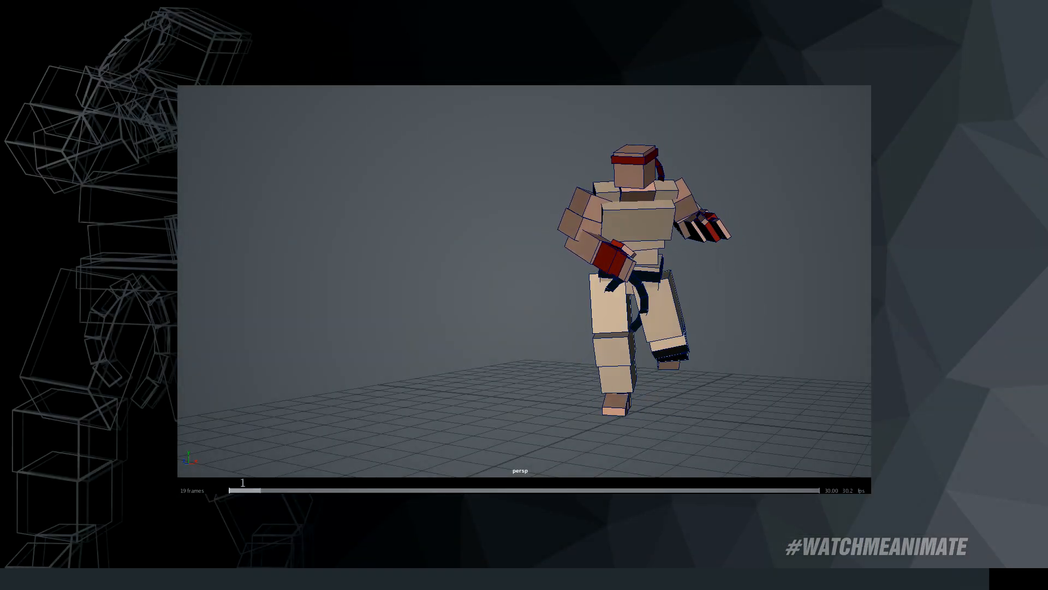
{"action": "left_click_drag", "start_coordinate": [243, 483], "coordinate": [400, 482]}
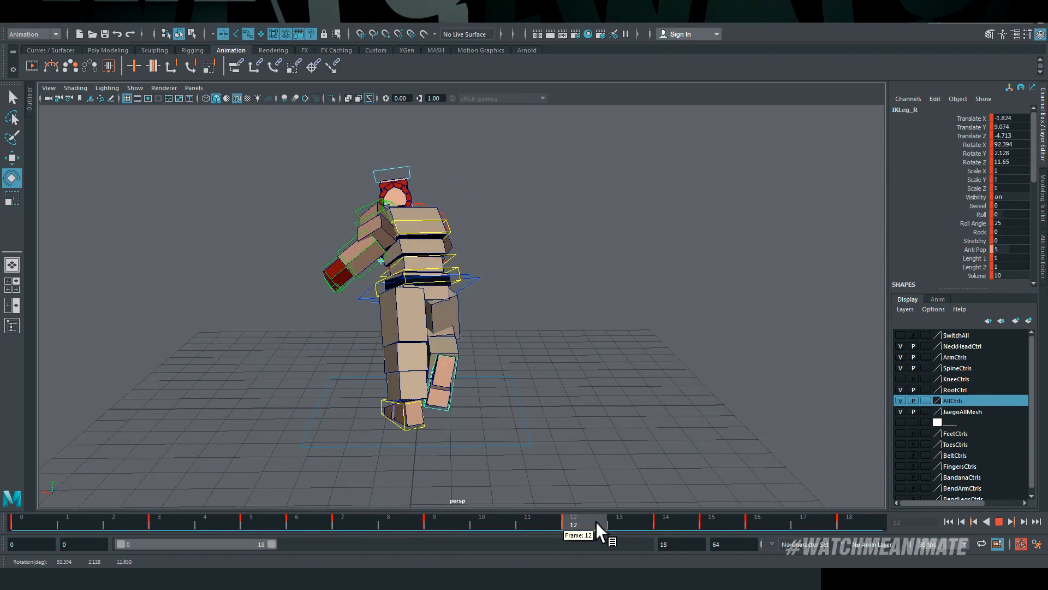
{"action": "left_click_drag", "start_coordinate": [573, 522], "coordinate": [804, 522]}
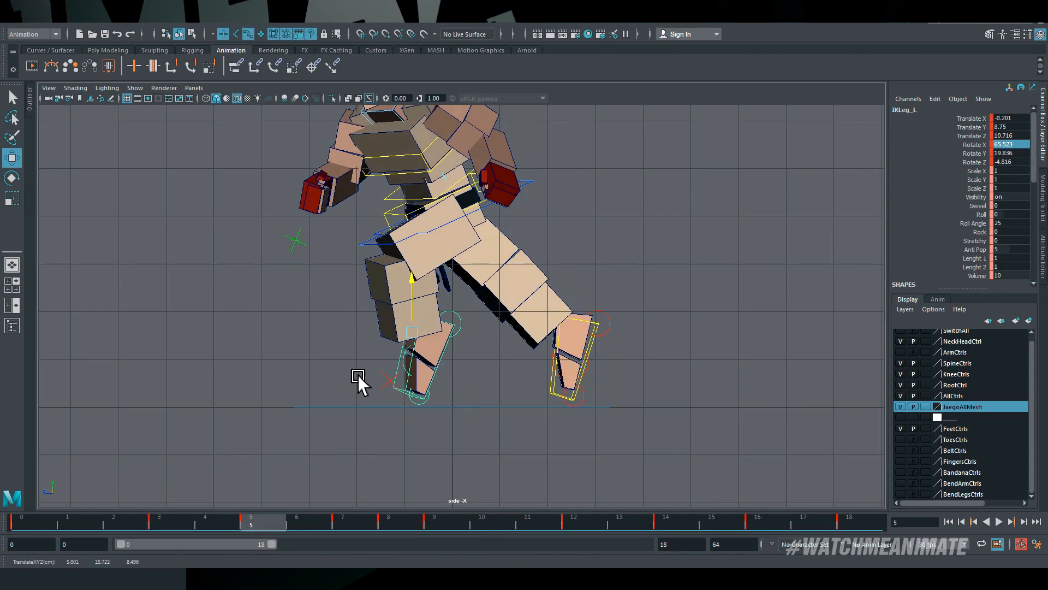
- Jump to frame 5 in the side view to pose the left leg swinging back
{"action": "left_click", "coordinate": [677, 522]}
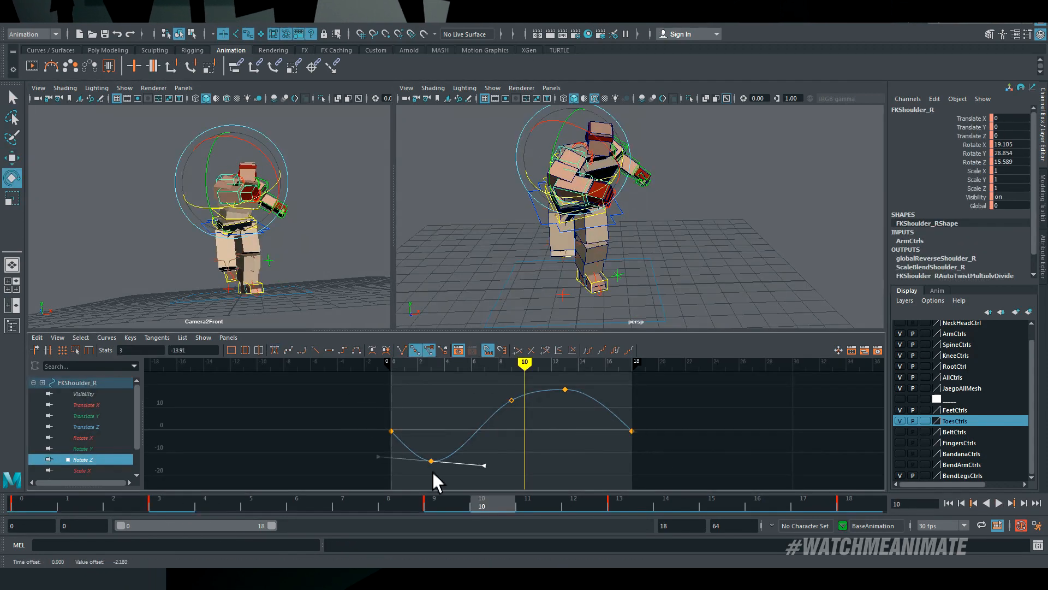
- Reshape the FKShoulder_R rotation tangents and preview the run from the front camera
{"action": "left_click", "coordinate": [22, 503]}
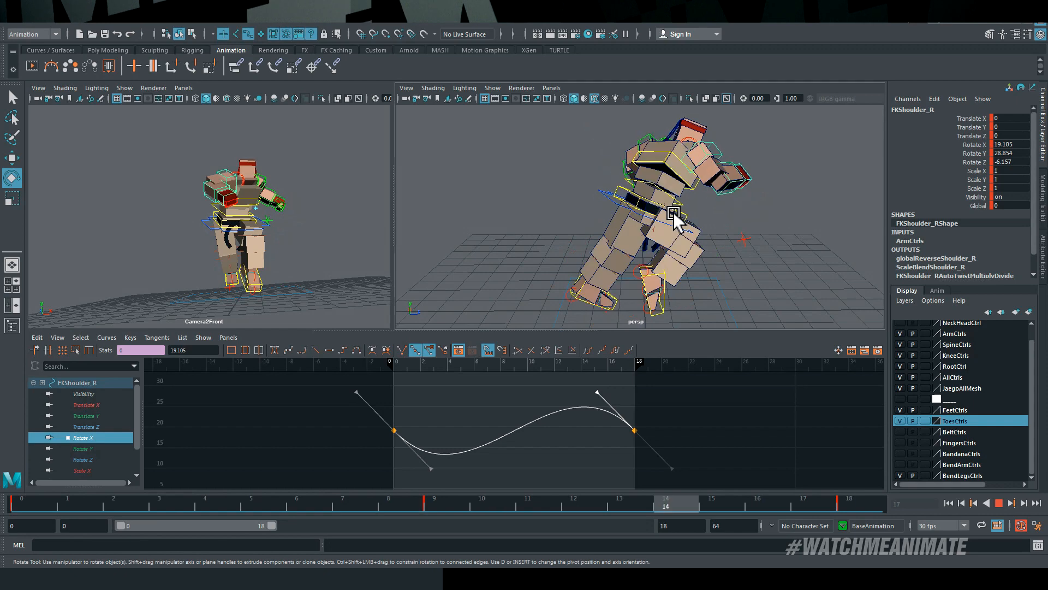
{"action": "left_click", "coordinate": [768, 500]}
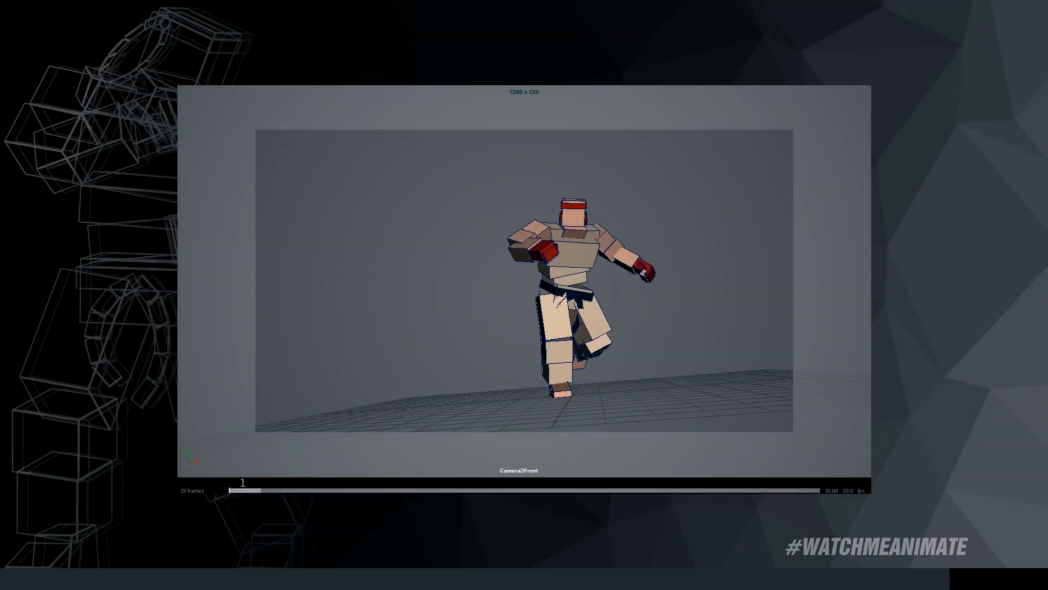
- Step through the previewed run and add the new_camera_Camera1SideCloseup camera
{"action": "left_click_drag", "start_coordinate": [243, 490], "coordinate": [431, 491]}
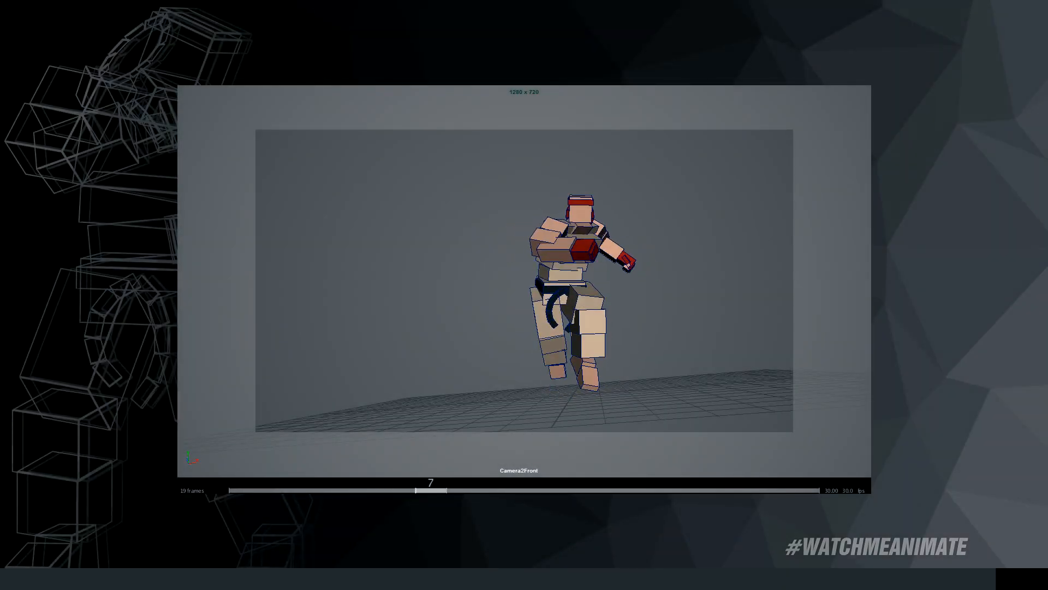
{"action": "left_click_drag", "start_coordinate": [432, 490], "coordinate": [526, 490]}
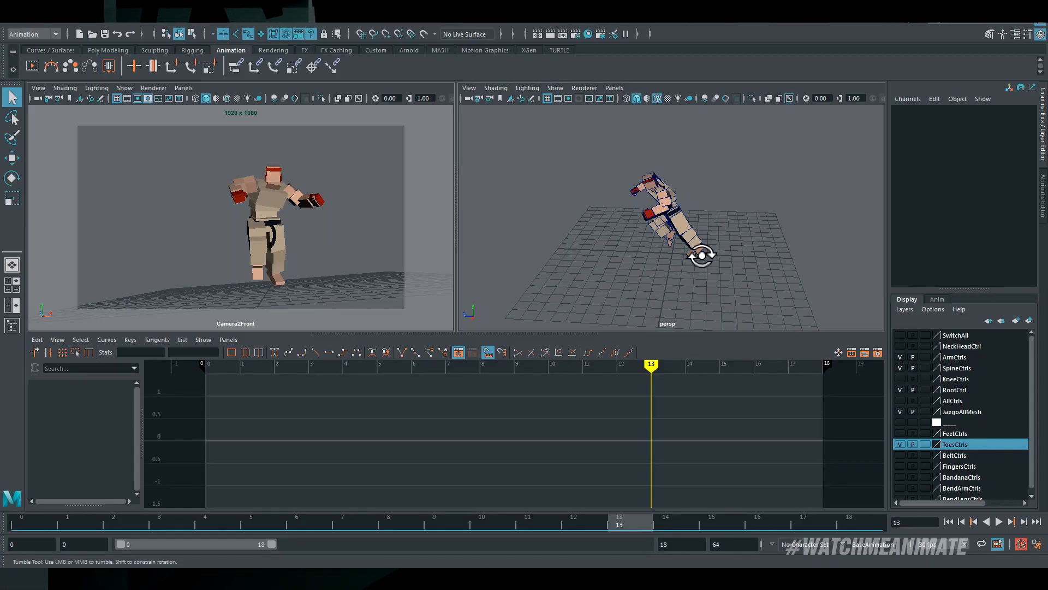
{"action": "left_click", "coordinate": [553, 88]}
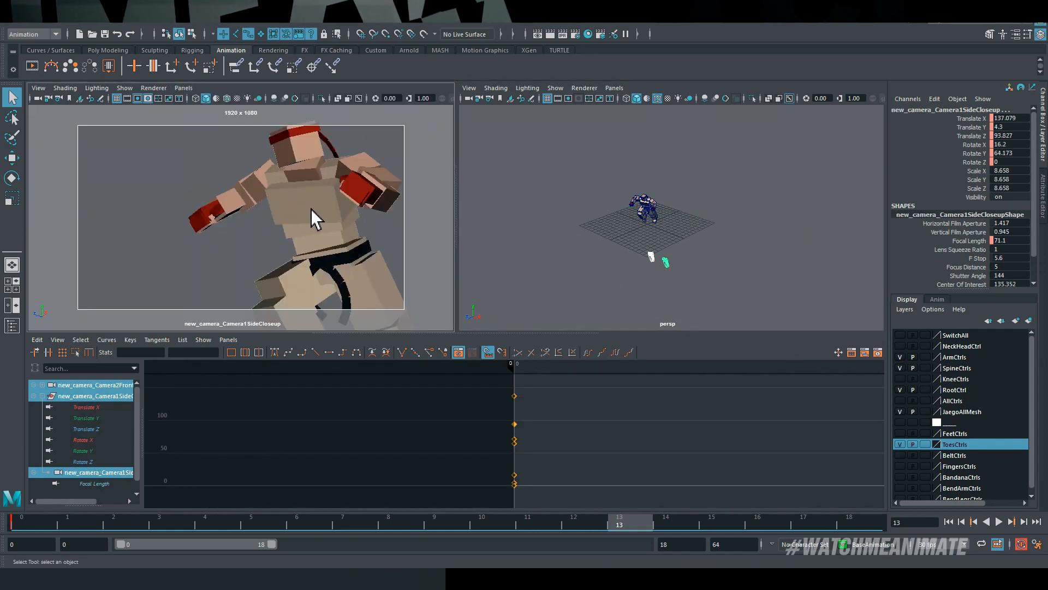
- Look through new_camera_Camera2Front in the left view and start a timeline Playblast
{"action": "left_click", "coordinate": [184, 87]}
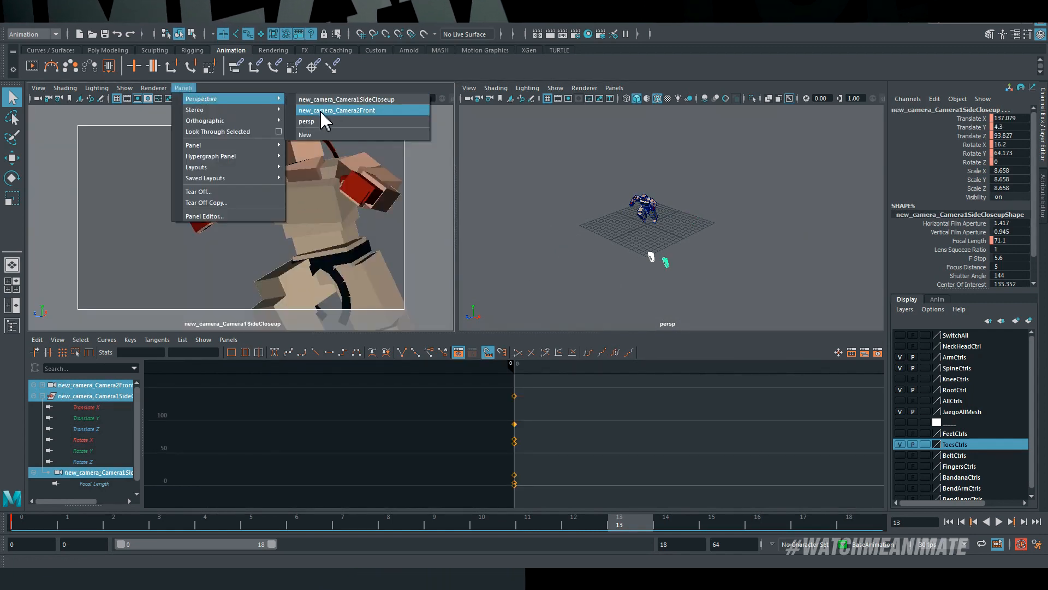
{"action": "left_click", "coordinate": [338, 110]}
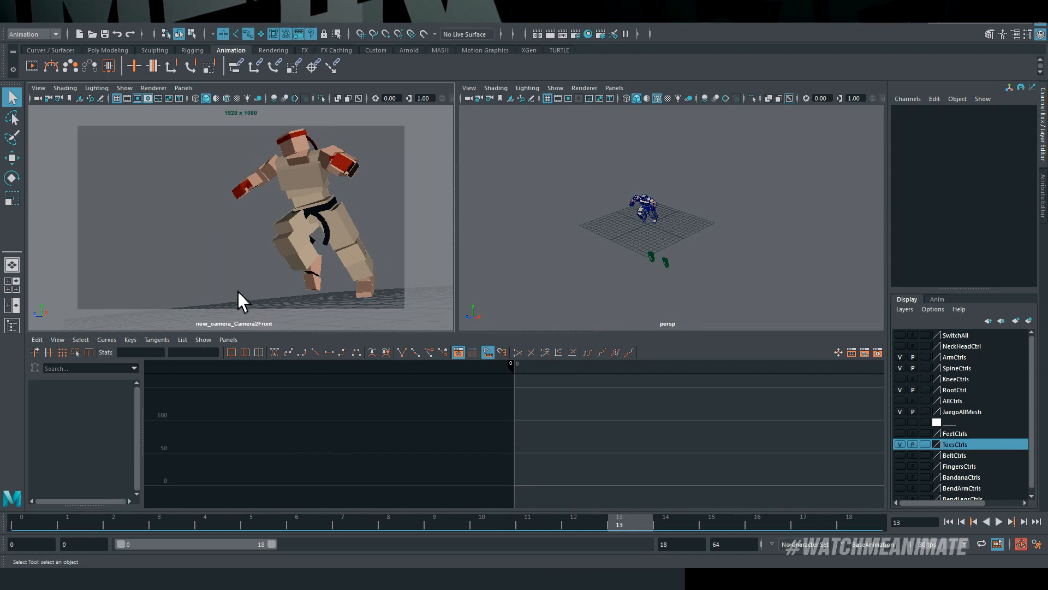
{"action": "right_click", "coordinate": [321, 528]}
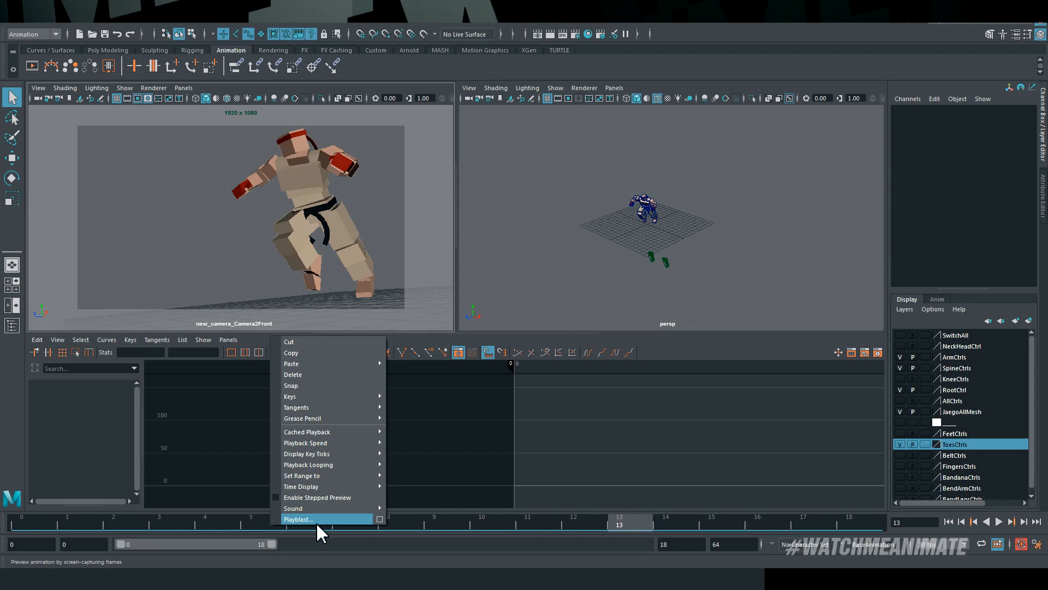
{"action": "left_click", "coordinate": [297, 519]}
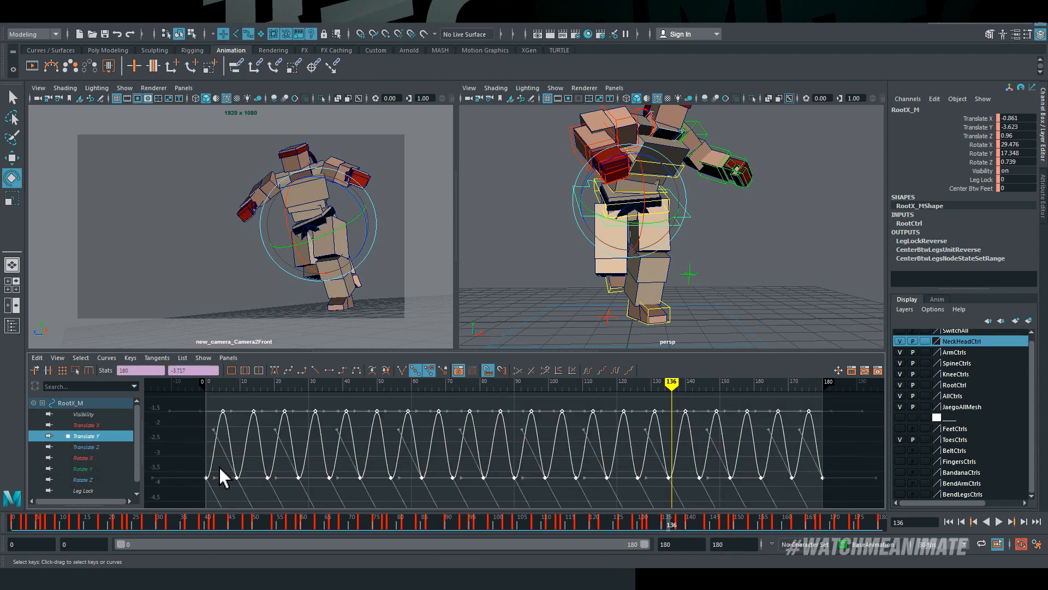
- Paste the cycle's keys across the 180-frame range and scrub to check the long loop
{"action": "left_click", "coordinate": [86, 447]}
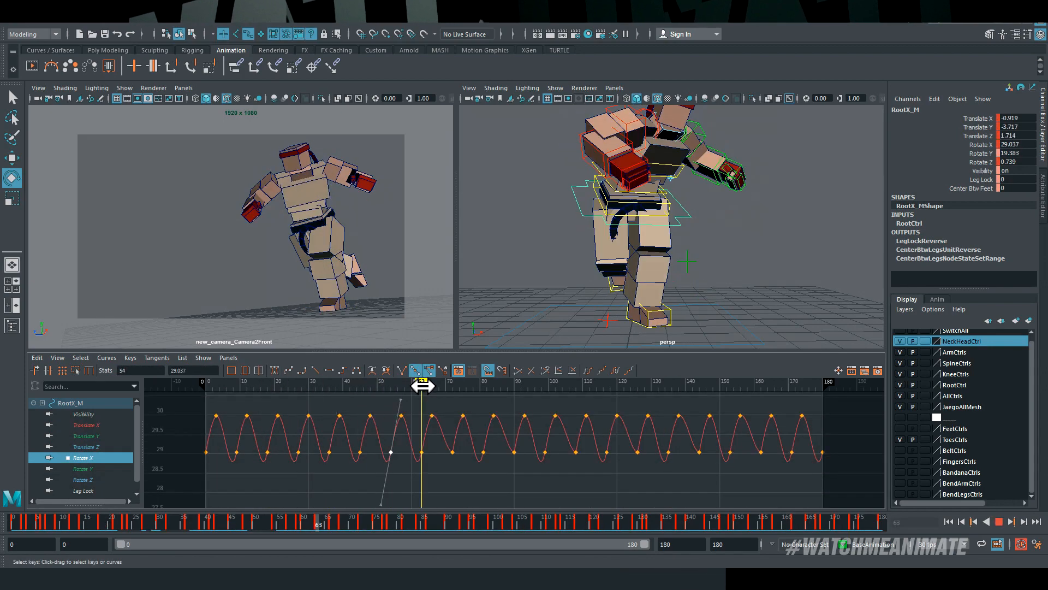
{"action": "left_click_drag", "start_coordinate": [419, 382], "coordinate": [436, 382]}
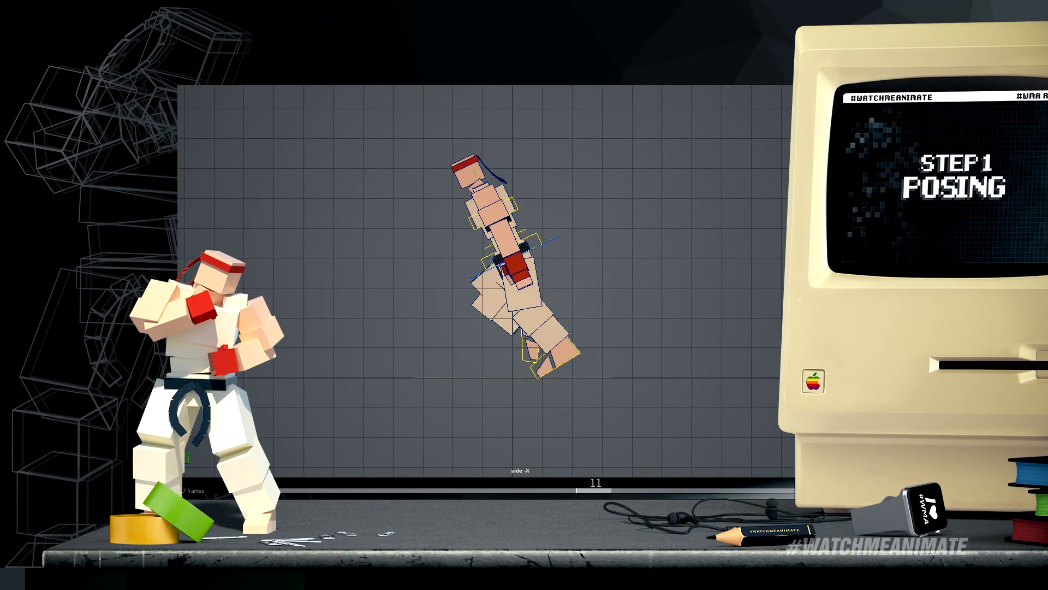
- Scrub the new 30-frame scene and rotate IKLeg_L about X to bend the left knee back
{"action": "left_click_drag", "start_coordinate": [594, 482], "coordinate": [384, 483]}
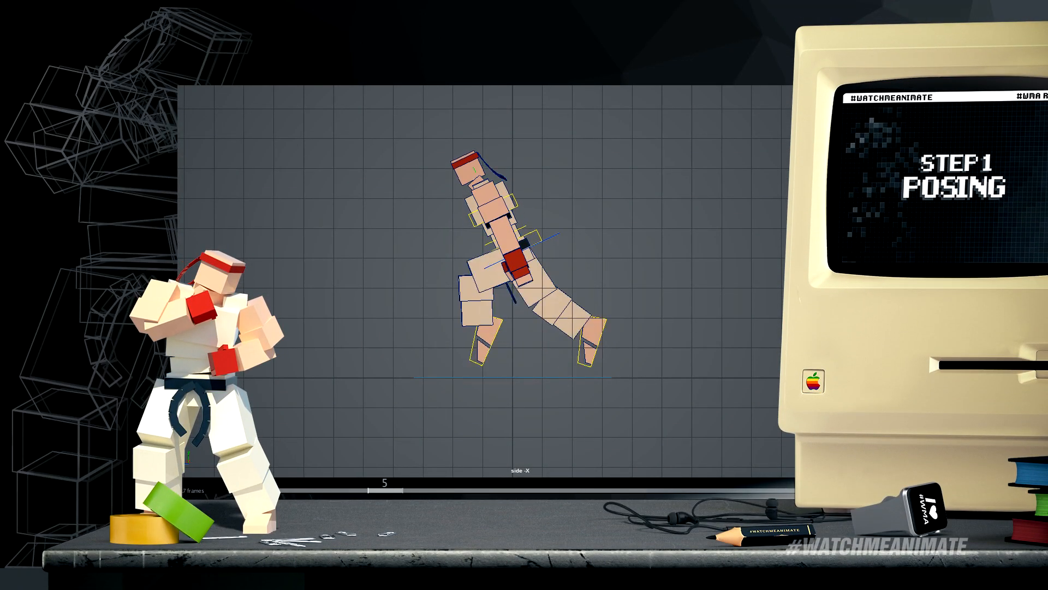
{"action": "left_click_drag", "start_coordinate": [384, 483], "coordinate": [735, 483]}
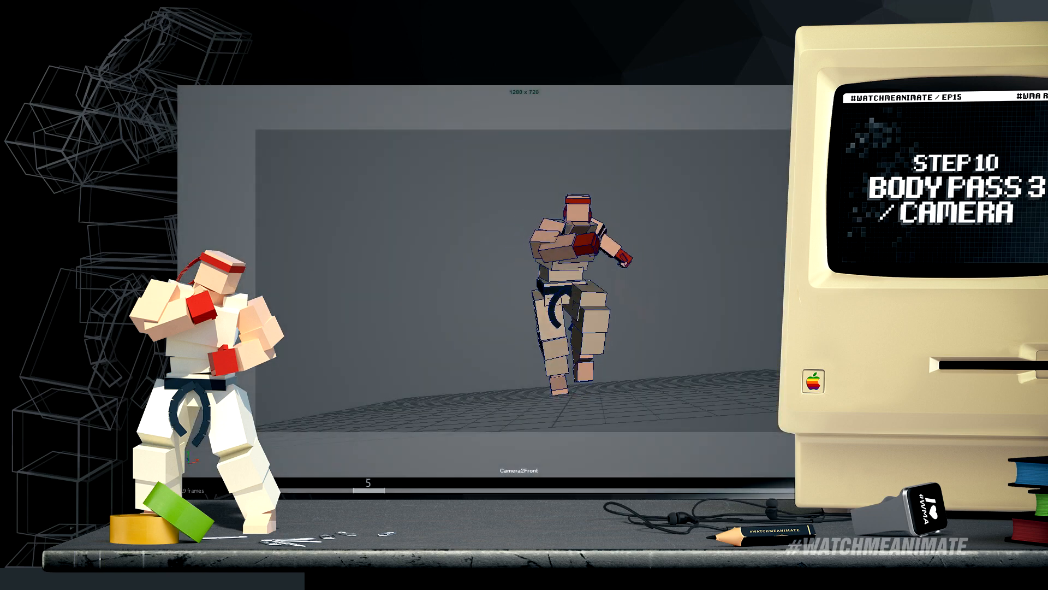
{"action": "left_click_drag", "start_coordinate": [370, 481], "coordinate": [558, 482]}
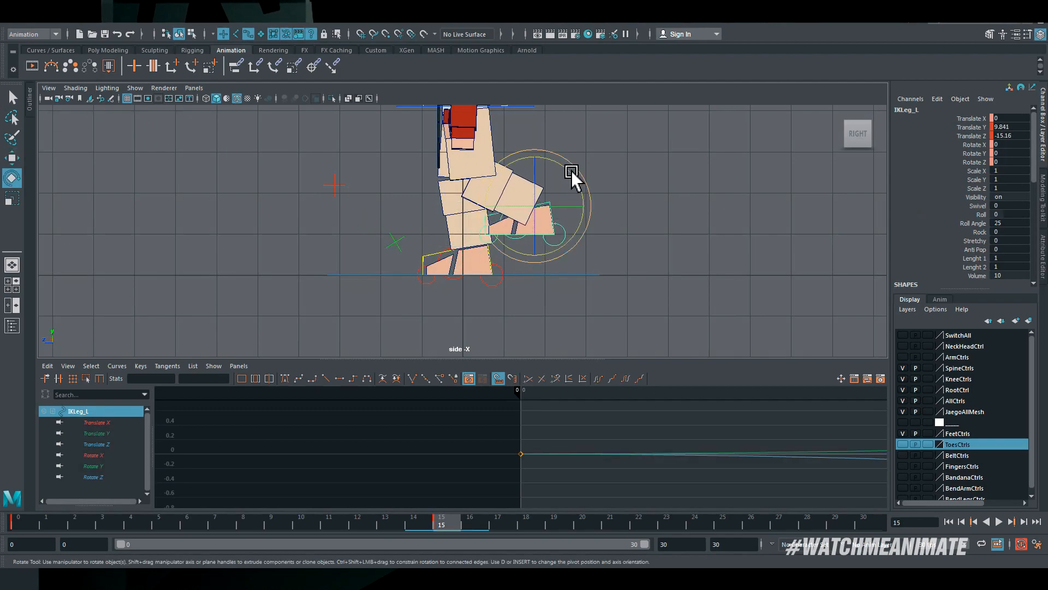
{"action": "left_click_drag", "start_coordinate": [571, 173], "coordinate": [526, 279]}
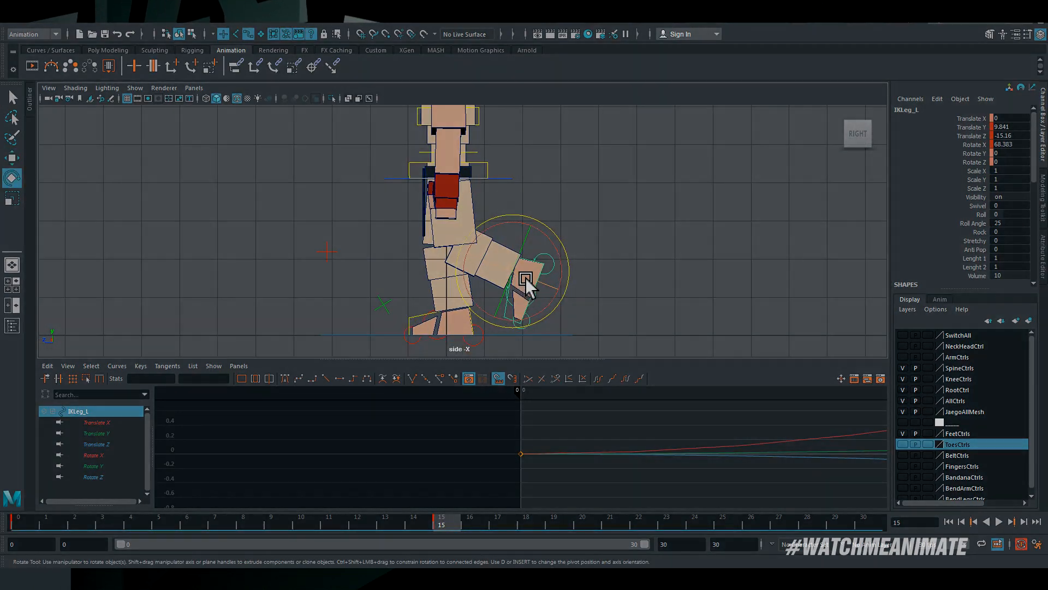